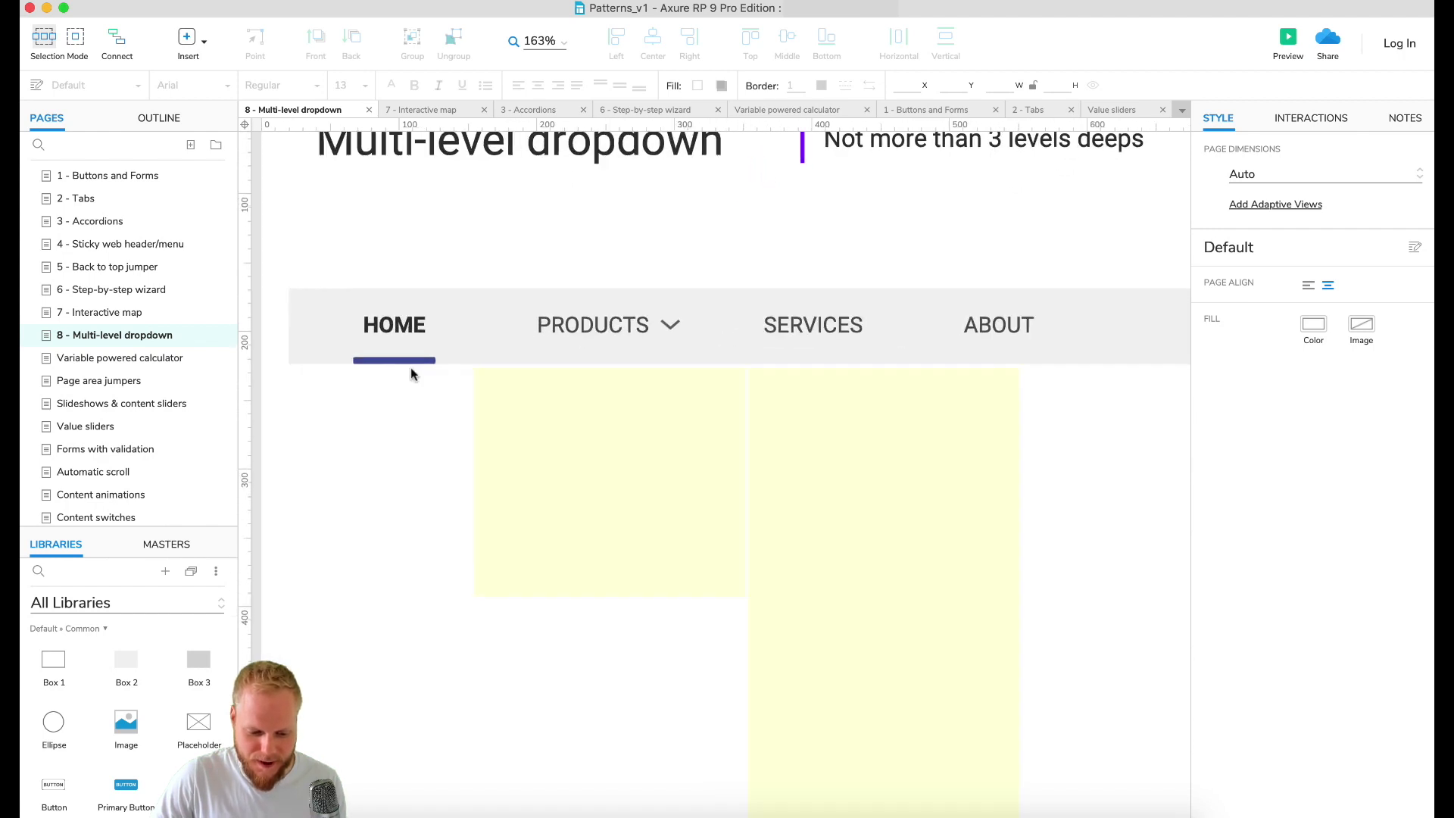
Wrap the PRODUCTS label and its underline bar into a dynamic panel
{"action": "left_click", "coordinate": [600, 324]}
{"action": "type", "text": "++"}
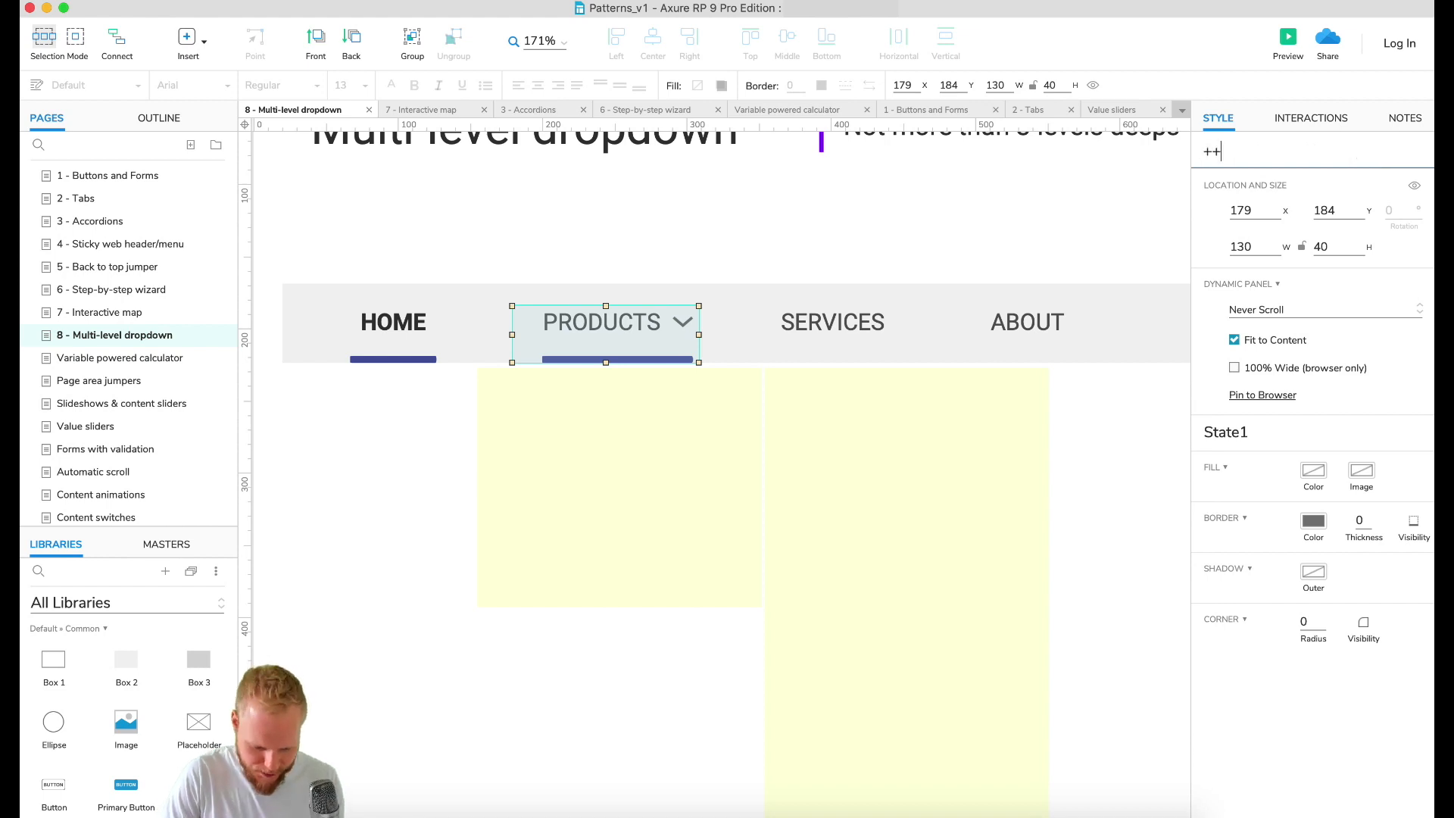
Name the panel ++ProductMenuItem in the Style pane
{"action": "left_click", "coordinate": [1307, 308]}
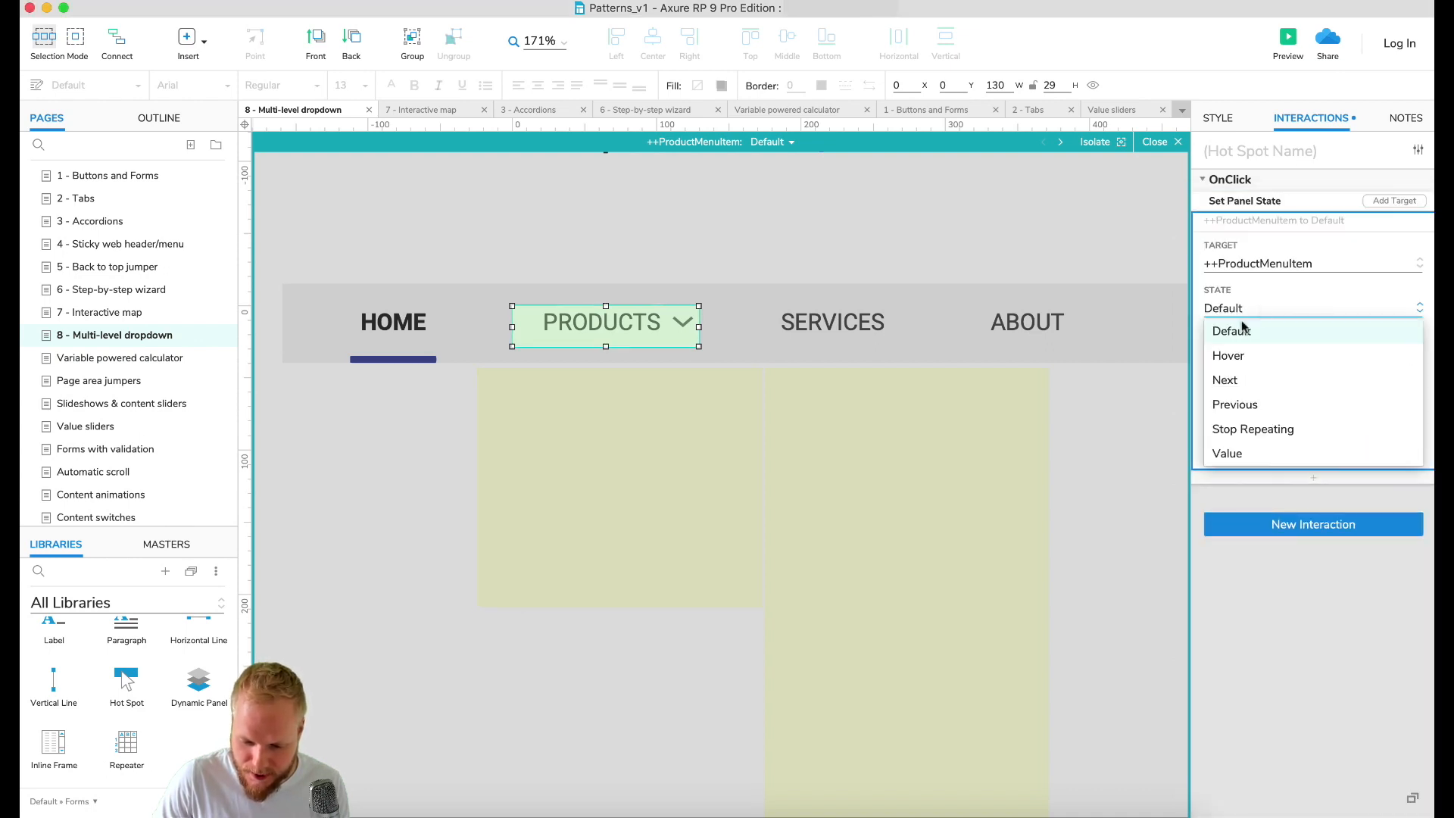
Set the OnClick interaction to Set Panel State targeting ++ProductMenuItem
{"action": "left_click", "coordinate": [392, 361]}
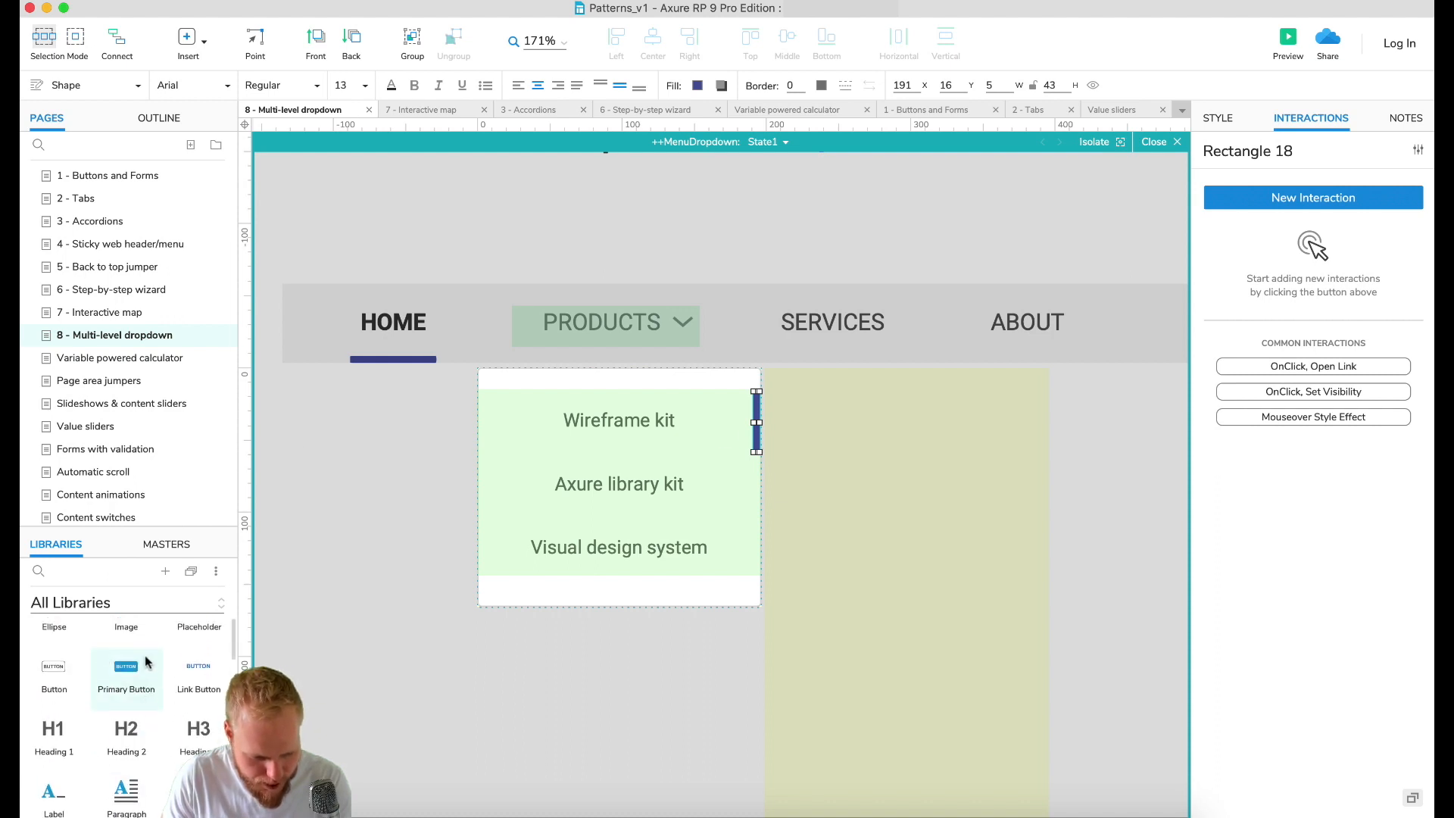
Size the indicator rectangle to 5 × 43 at the right edge of Wireframe kit
{"action": "left_click", "coordinate": [1311, 197]}
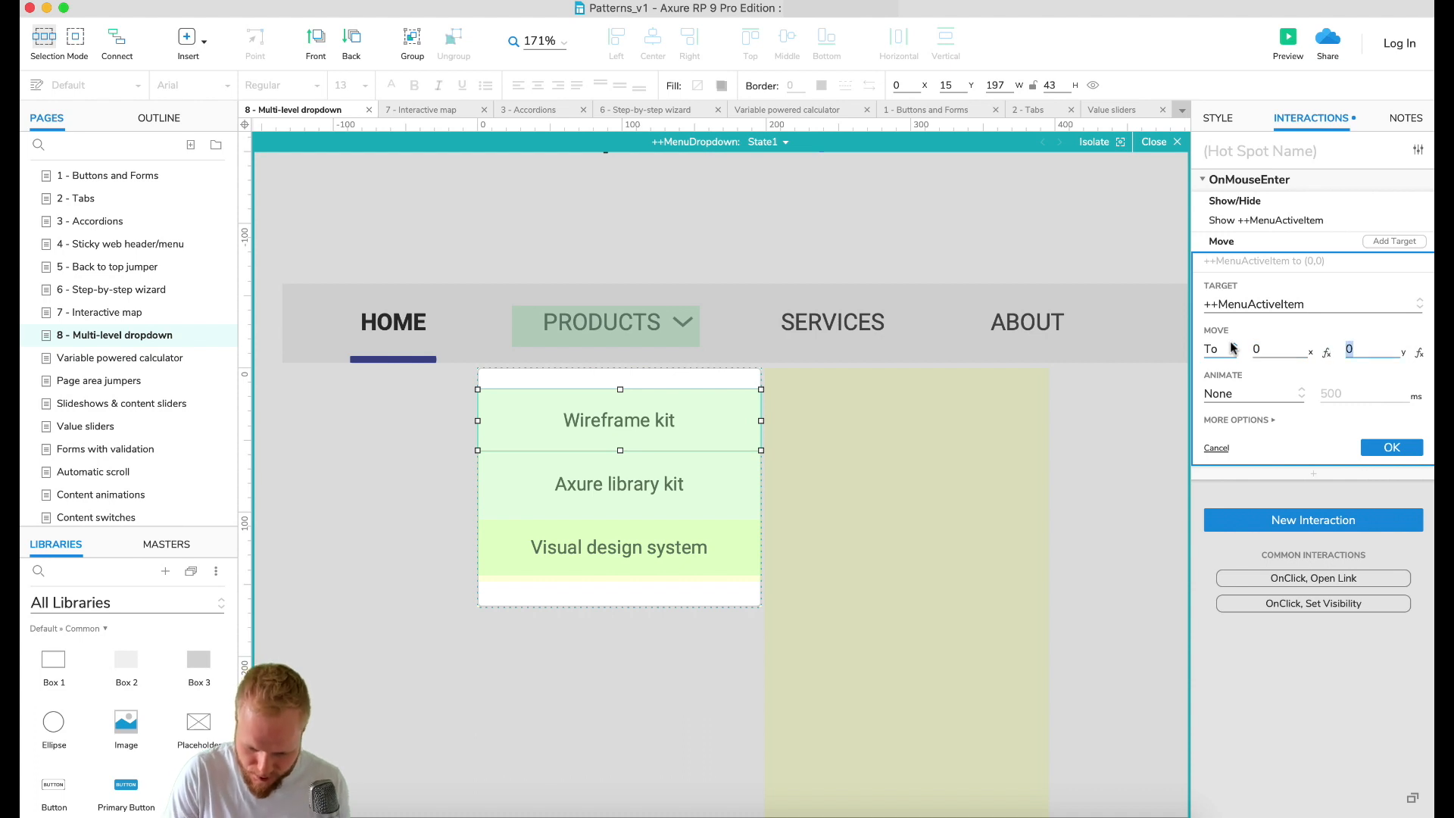
Confirm the Move To 0,16 on mouse enter and hide ++MenuActiveItem on mouse out
{"action": "left_click", "coordinate": [1390, 446]}
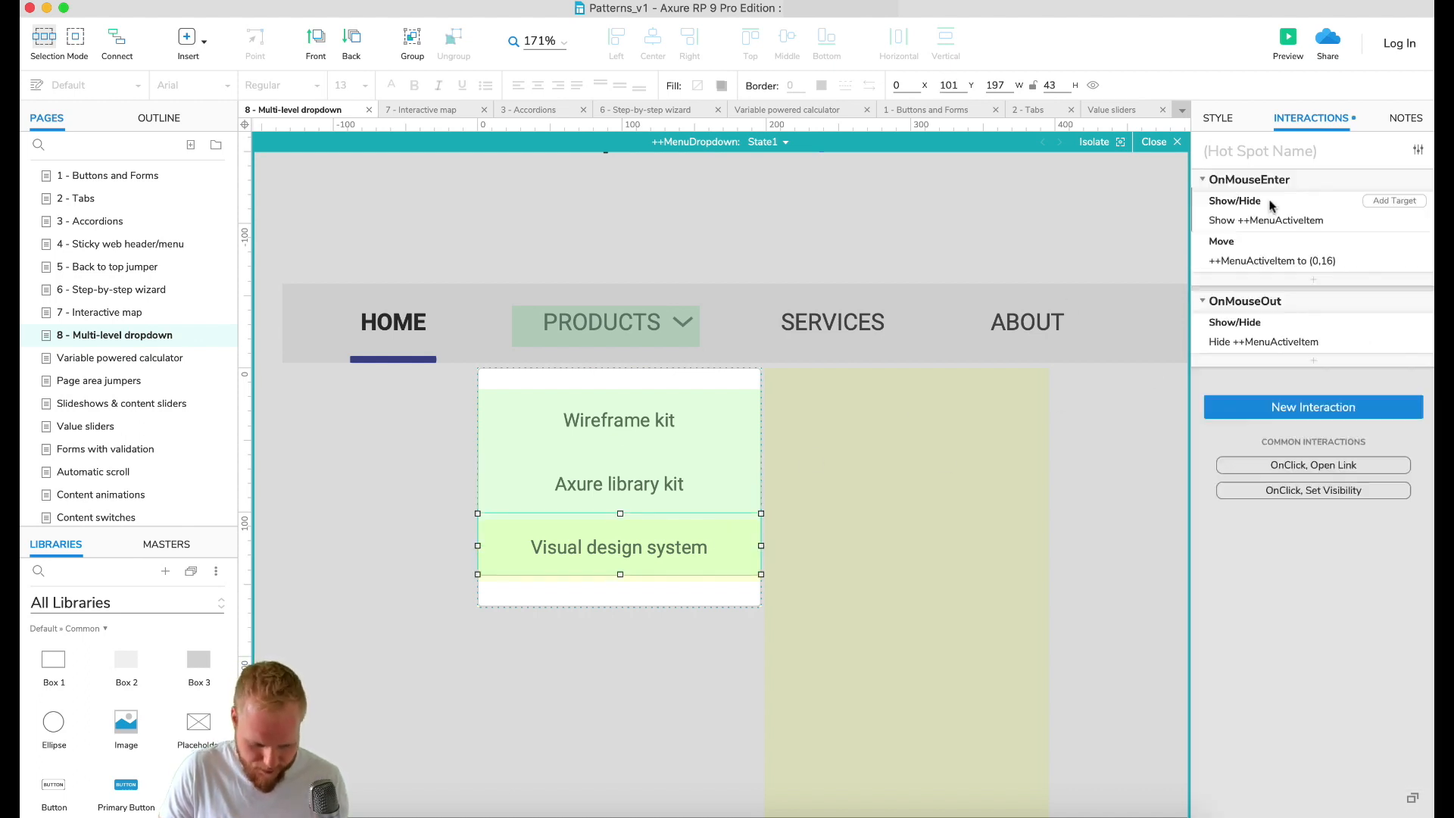
{"action": "left_click", "coordinate": [1287, 37]}
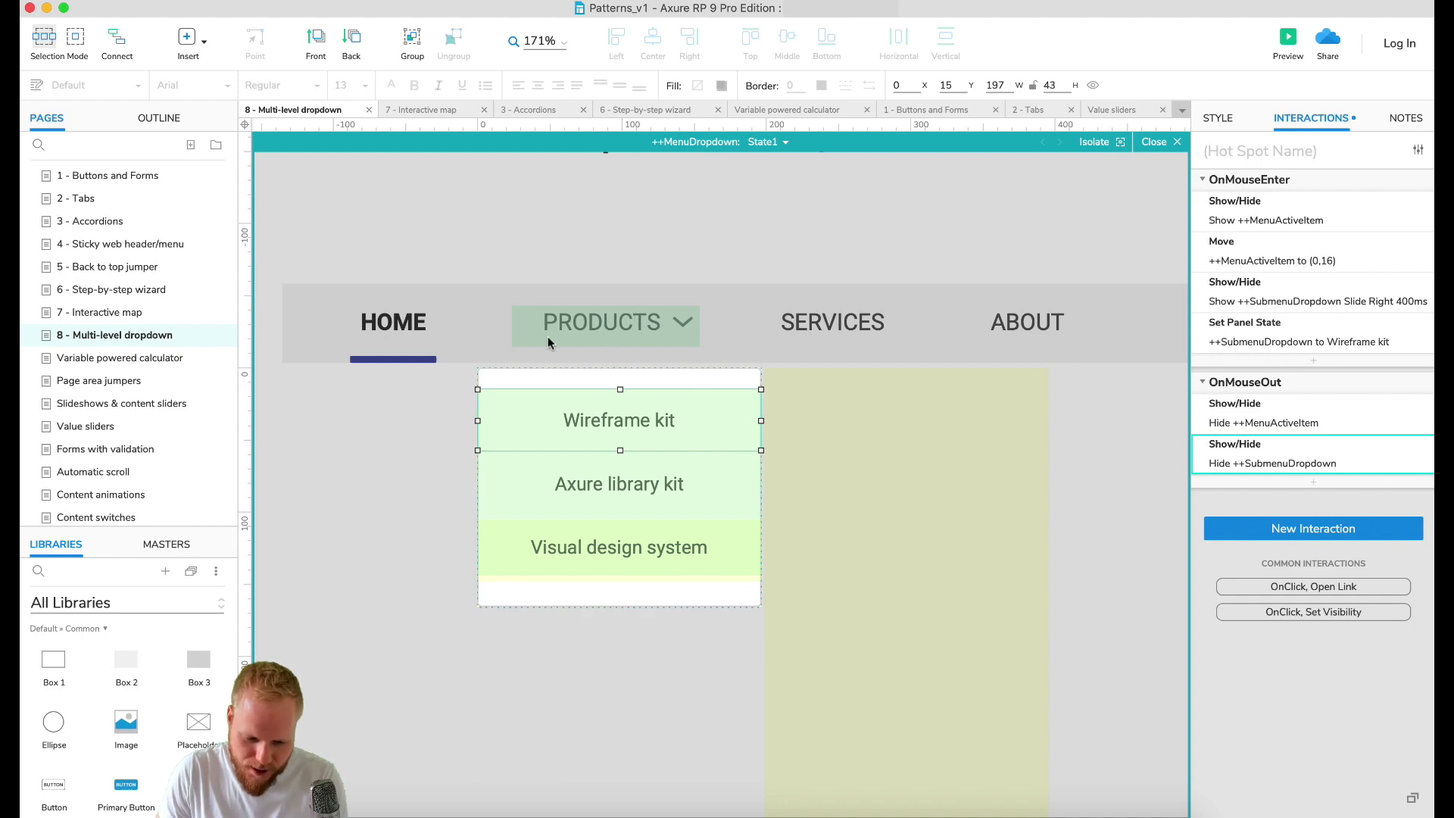
Preview the prototype and hover PRODUCTS then Wireframe kit to reveal its submenu
{"action": "left_click", "coordinate": [1287, 37]}
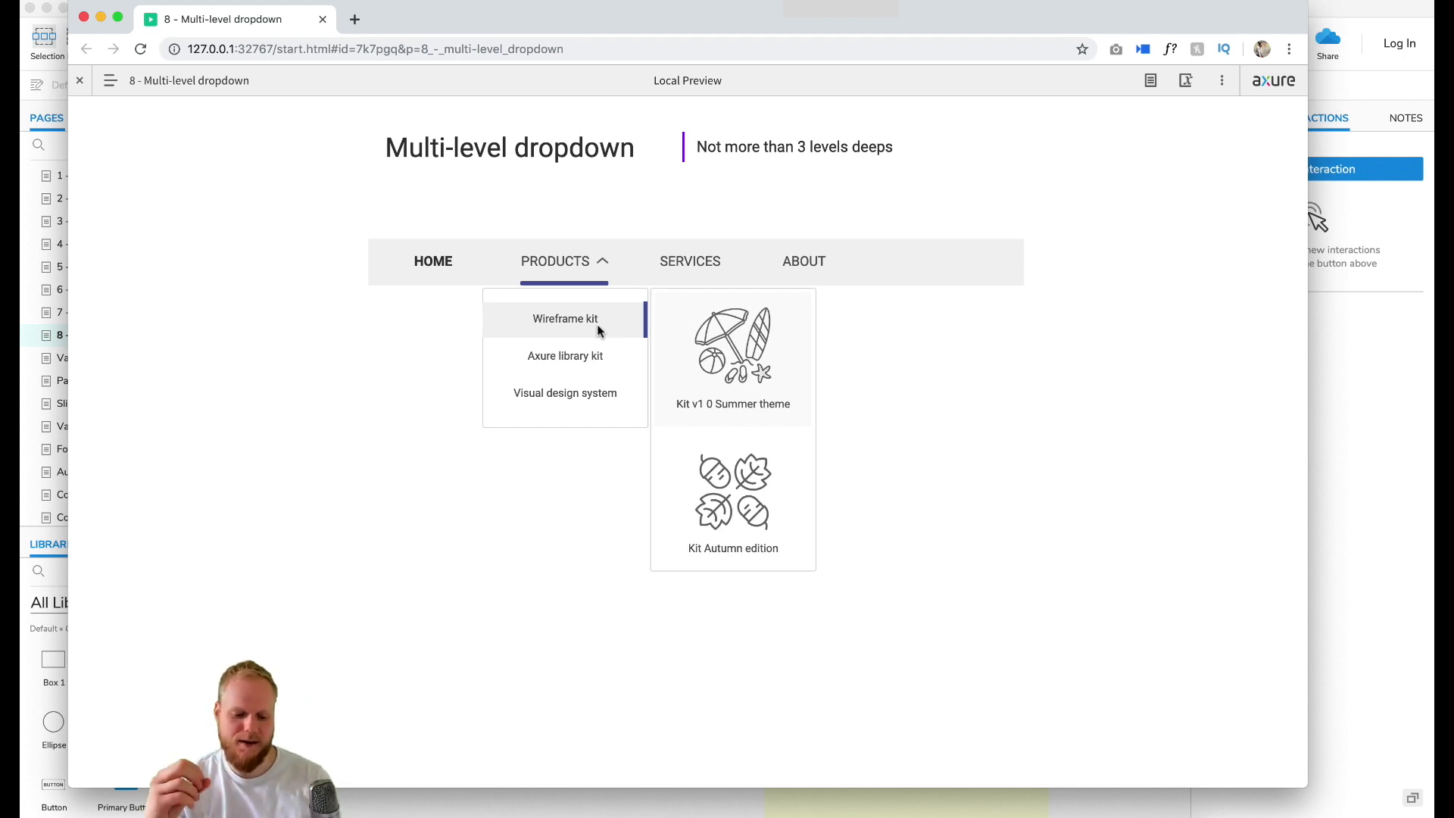